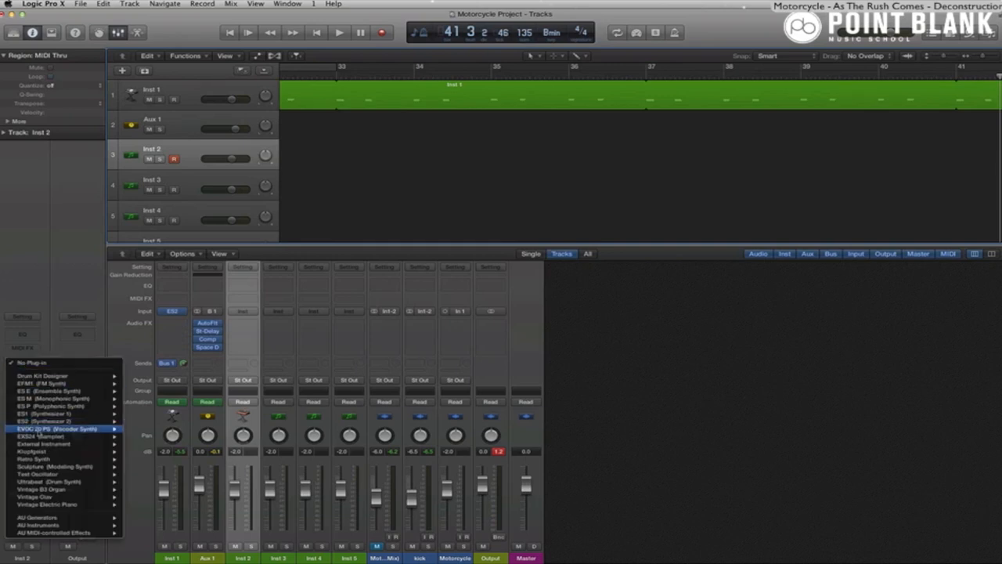
mouse_move(32, 458)
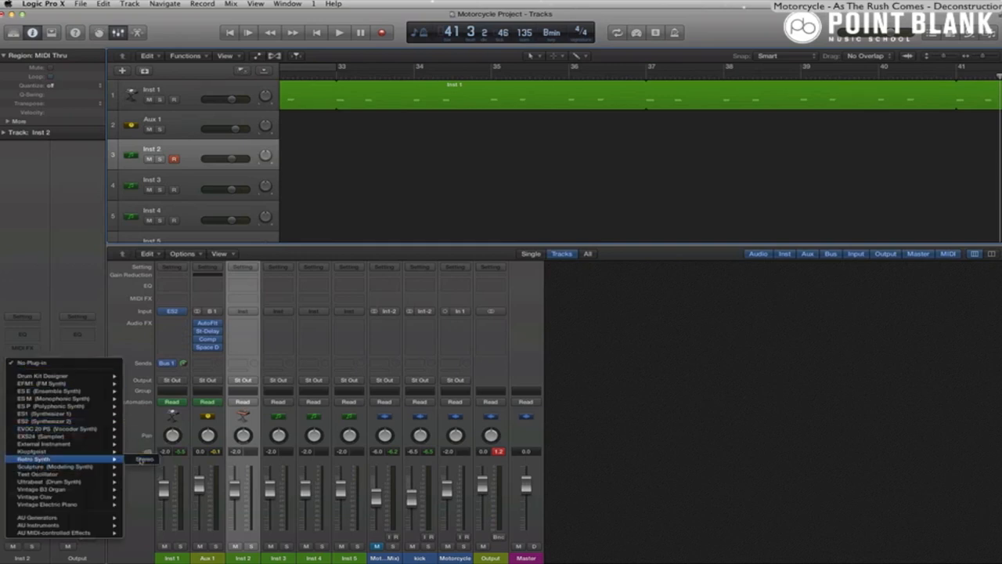
Load Retro Synth in Stereo as the instrument on the Inst 2 channel
left_click(32, 458)
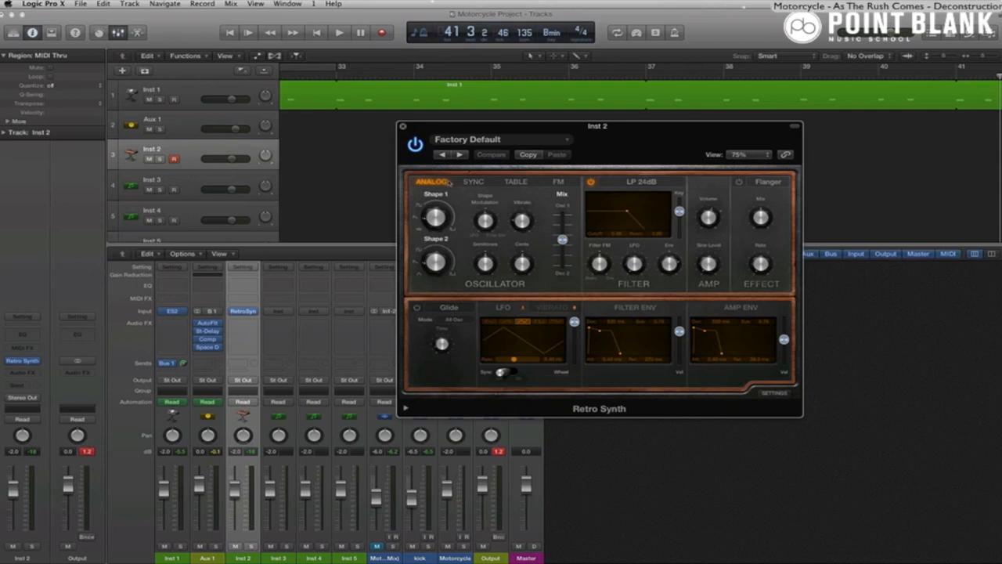
left_click(473, 181)
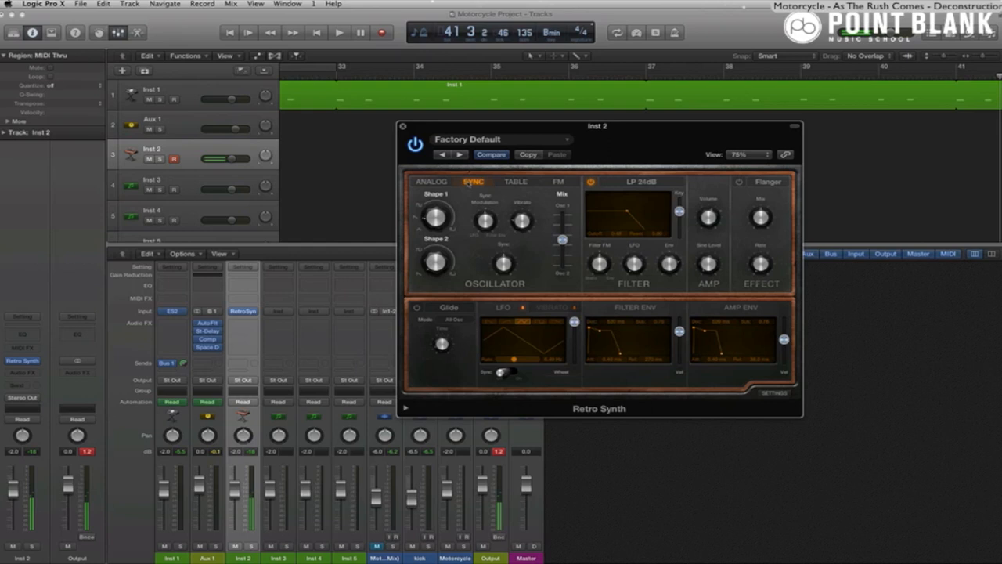
left_click(516, 182)
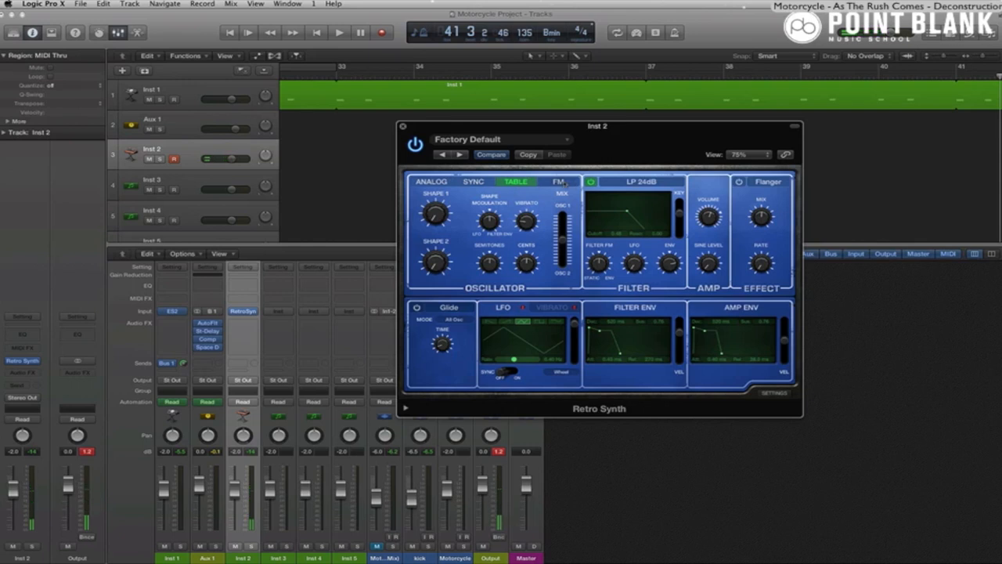
left_click(557, 181)
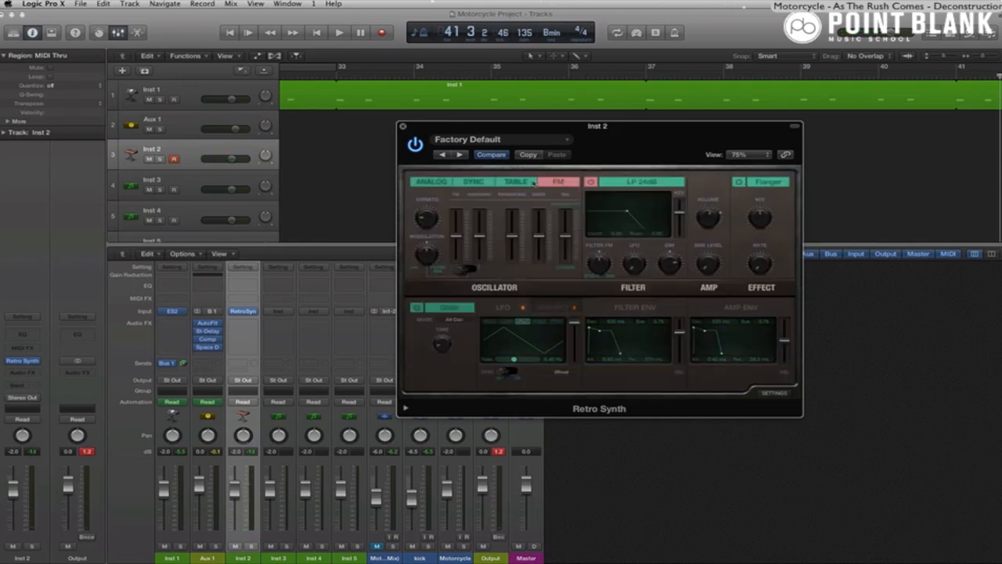
left_click(431, 180)
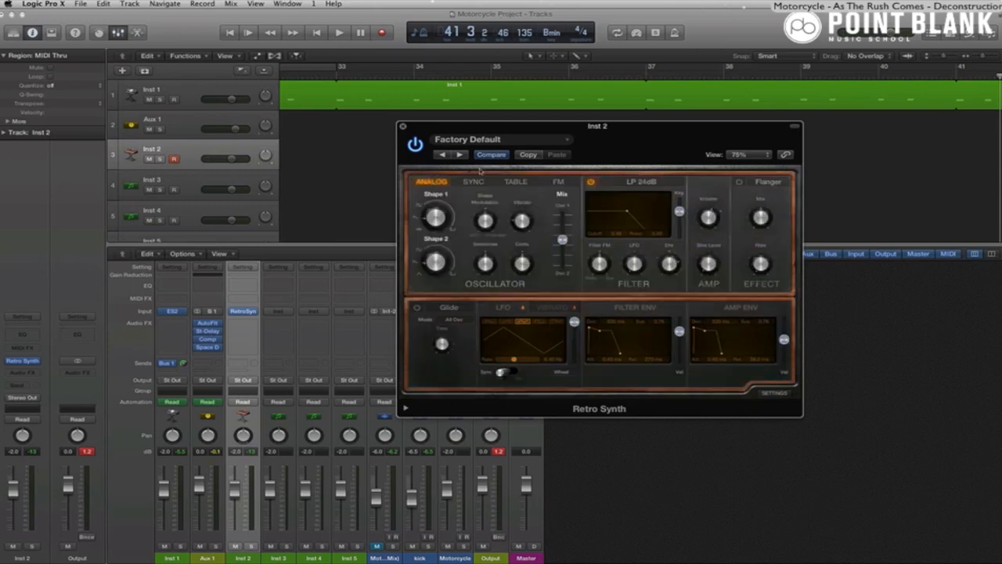
left_click(501, 139)
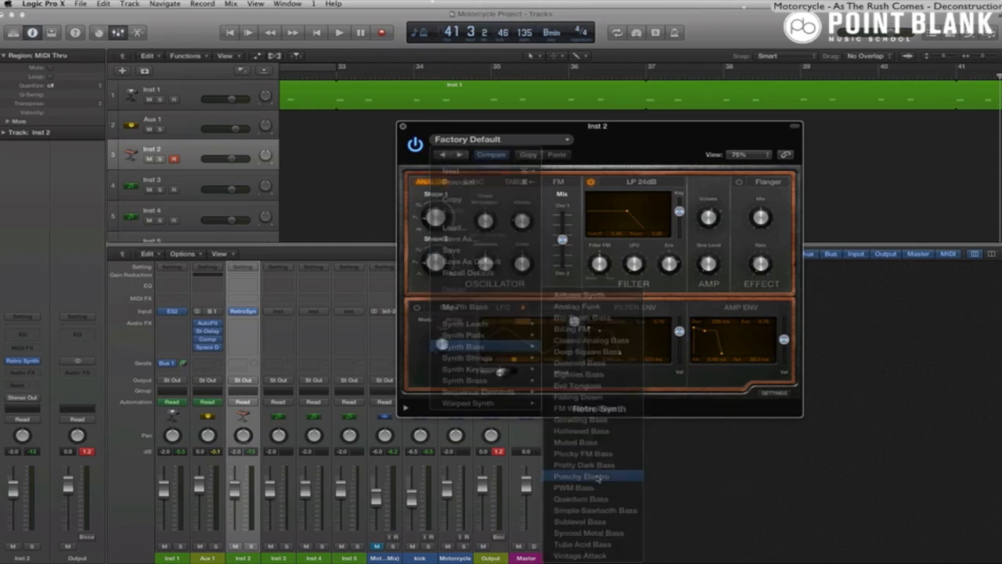
Load the Synth Bass > Punchy Electro preset and show Musical Typing
left_click(581, 476)
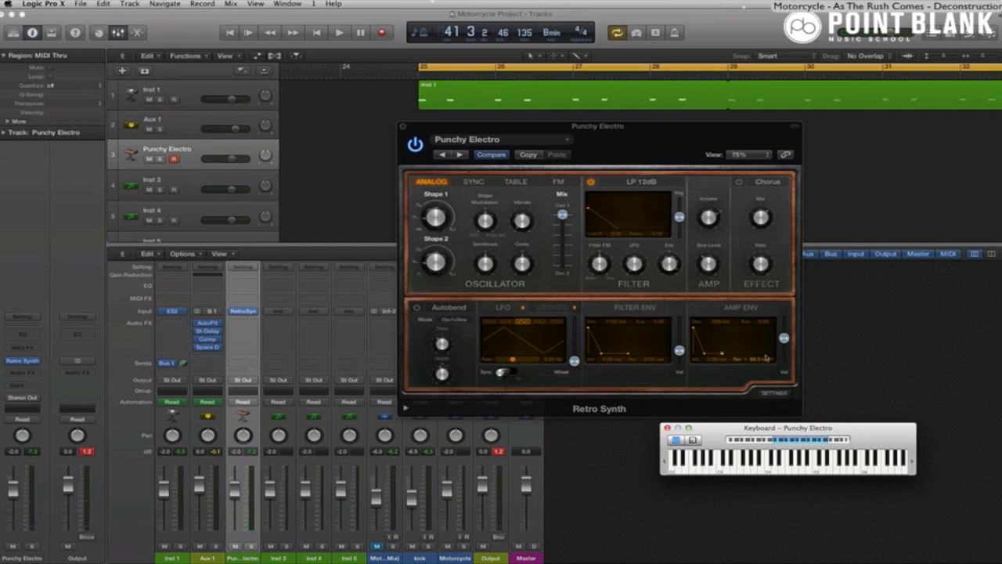
left_click(339, 32)
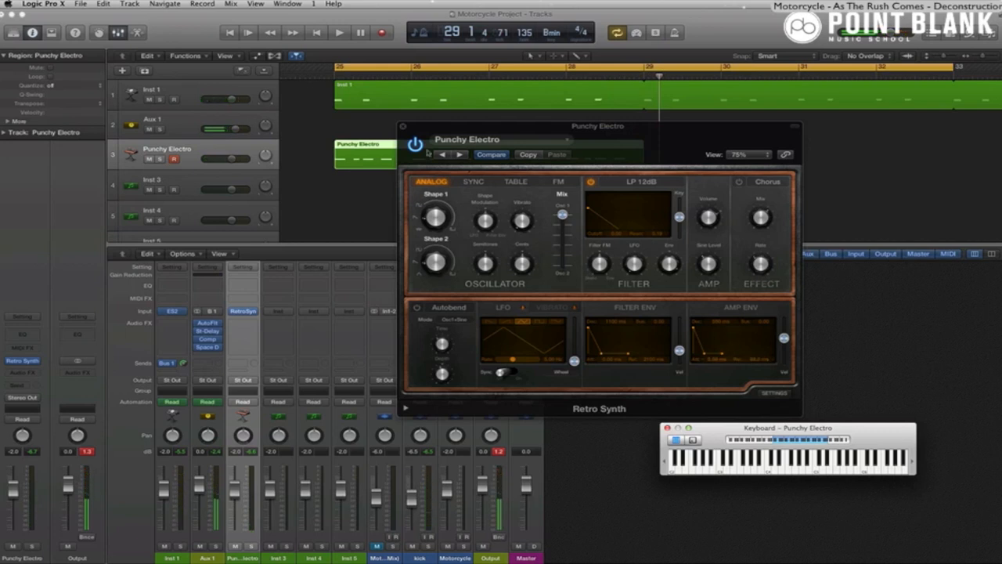
Open the Punchy Electro region at bar 25 in the Piano Roll
left_click(403, 127)
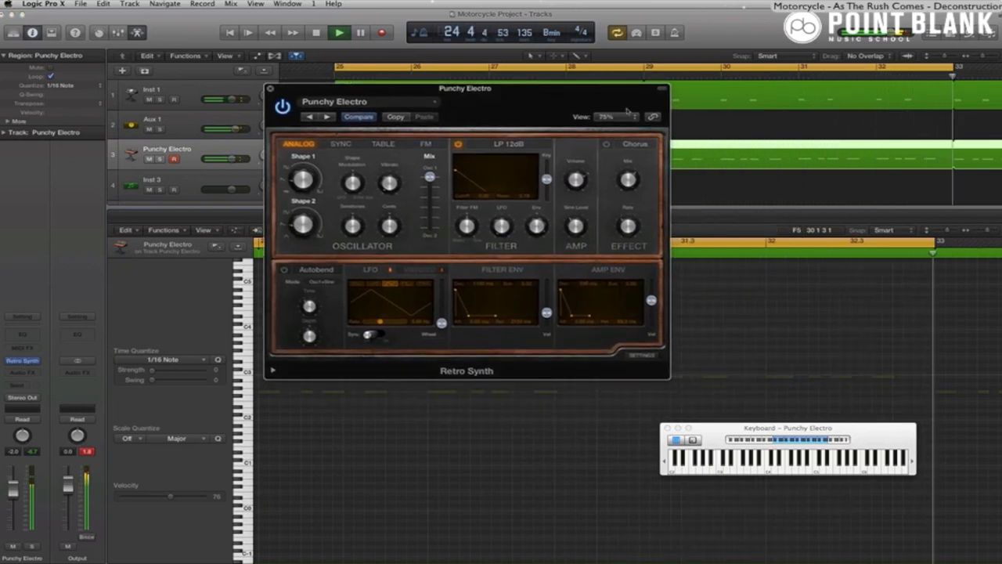
Show Retro Synth at 100% size with its SETTINGS panel visible
left_click(615, 117)
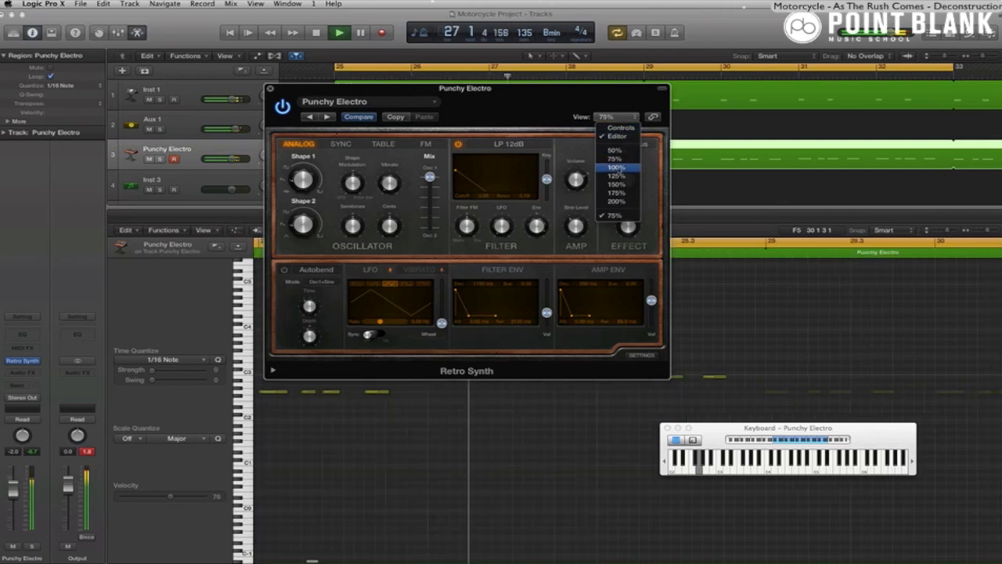
left_click(616, 167)
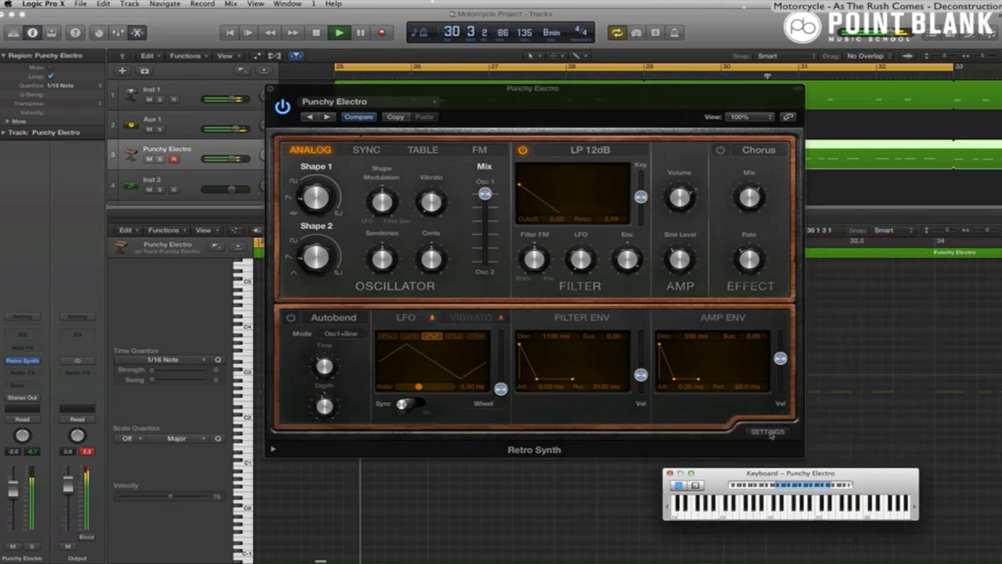
left_click(766, 432)
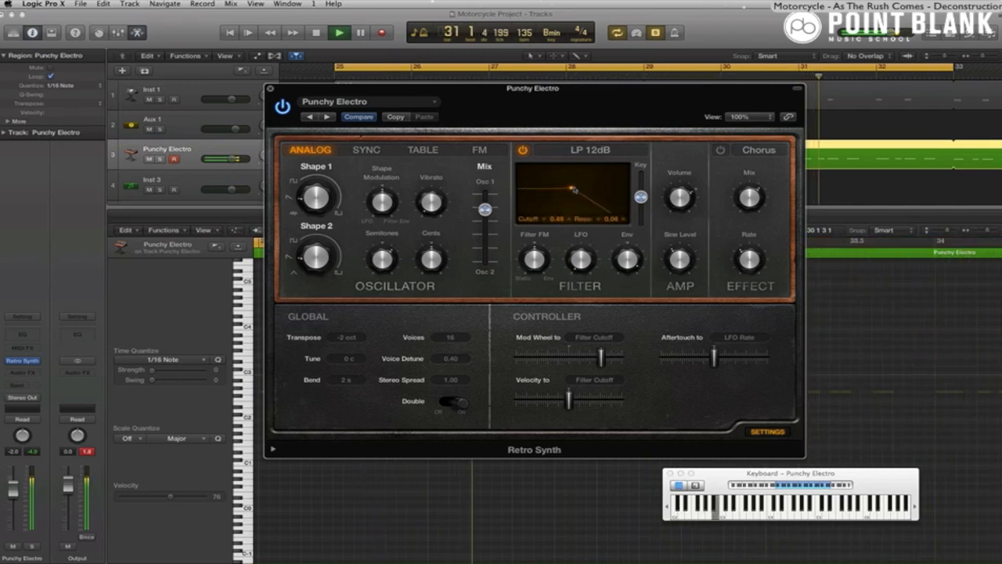
Sweep the Retro Synth filter cutoff downward and close the plug-in window
left_click_drag(571, 190, 521, 190)
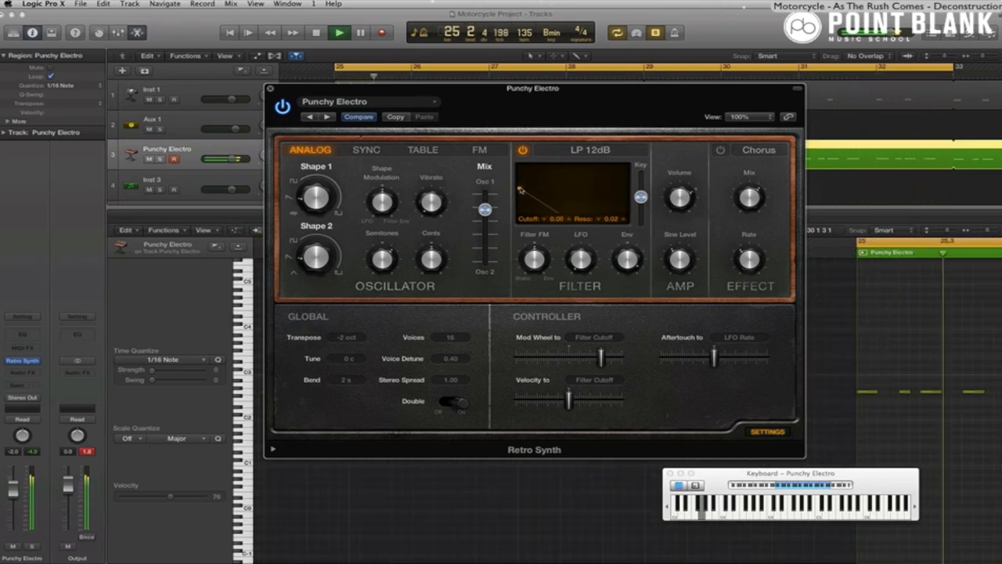
left_click(339, 32)
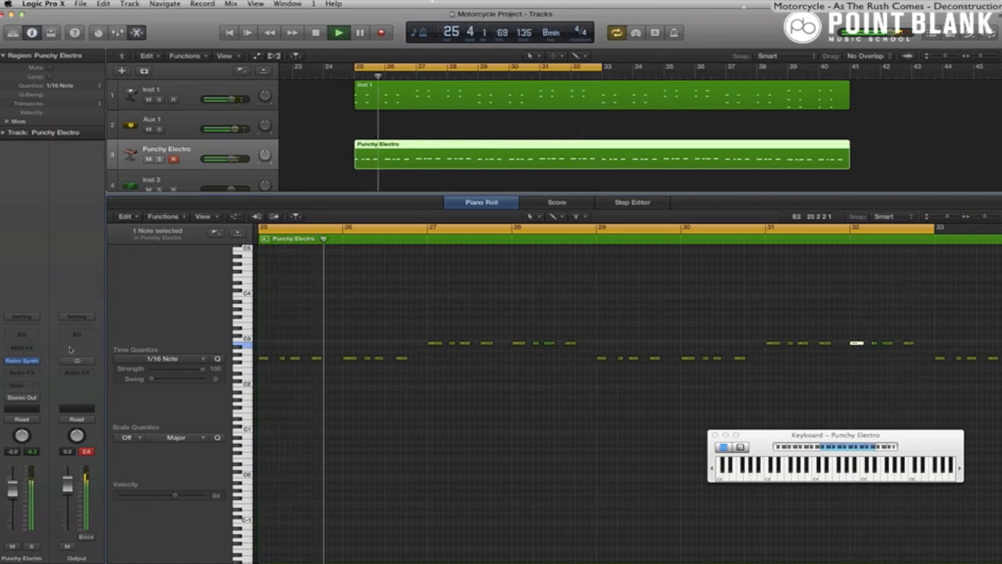
left_click(21, 360)
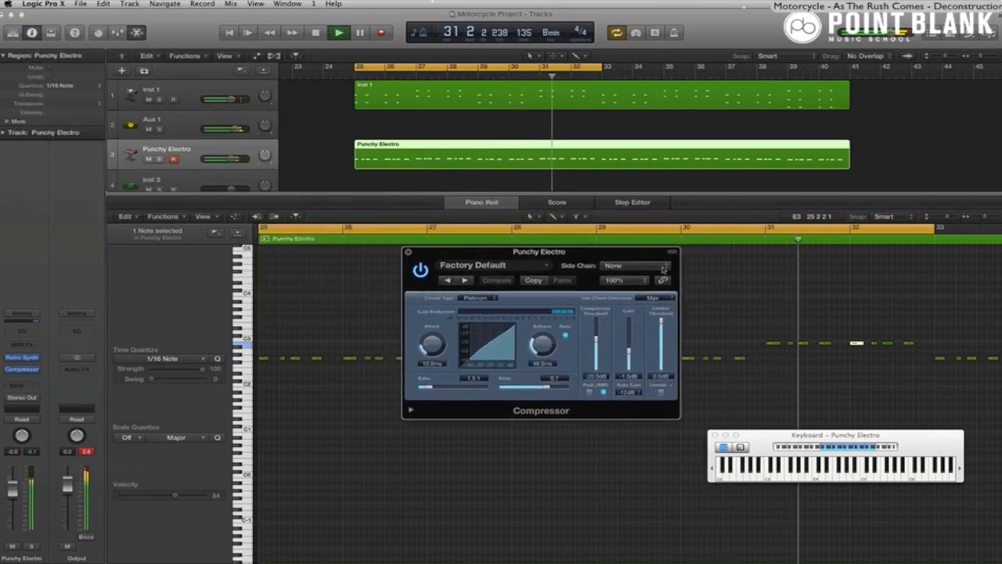
Set the bass Compressor's Side Chain source to Audio 2 - Kick
left_click(635, 265)
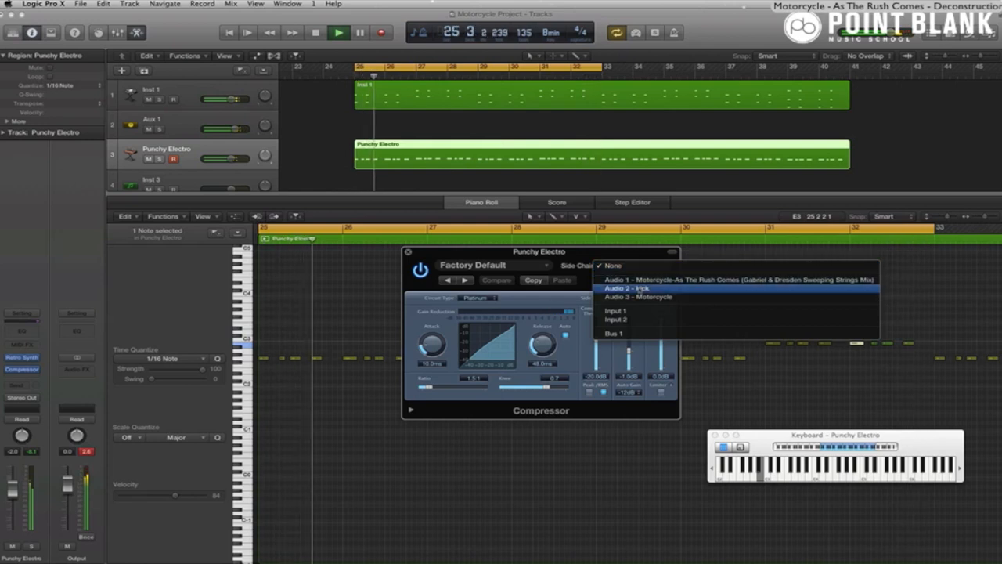
left_click(640, 289)
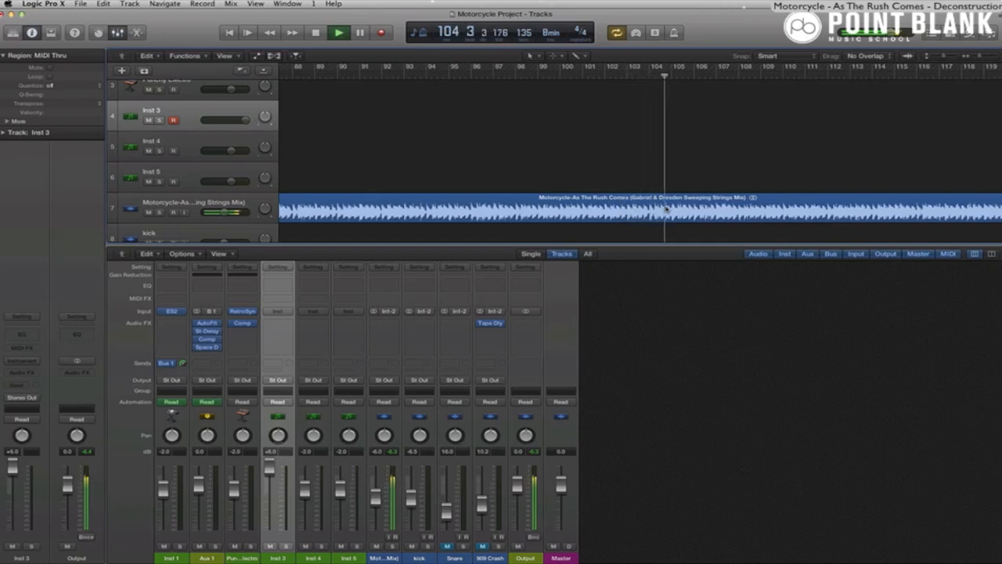
Load Ultrabeat (Stereo) on Inst 3 and browse its Drum Kits presets
left_click(316, 32)
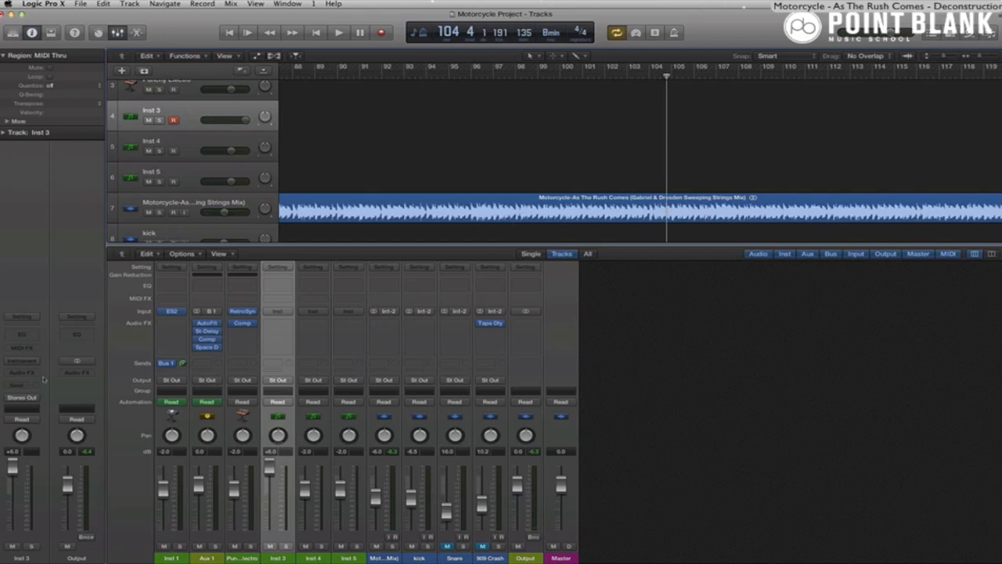
left_click(21, 355)
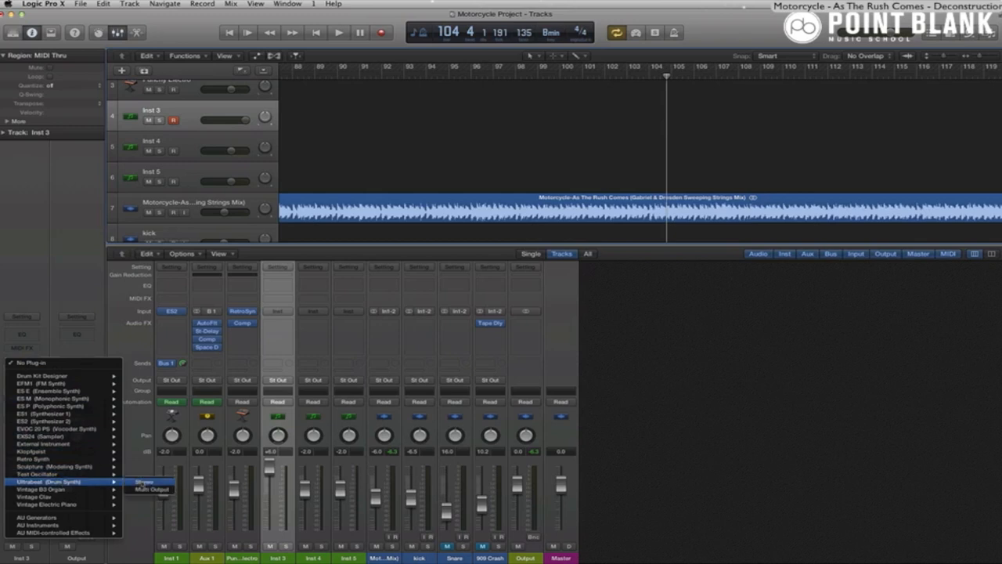
left_click(145, 481)
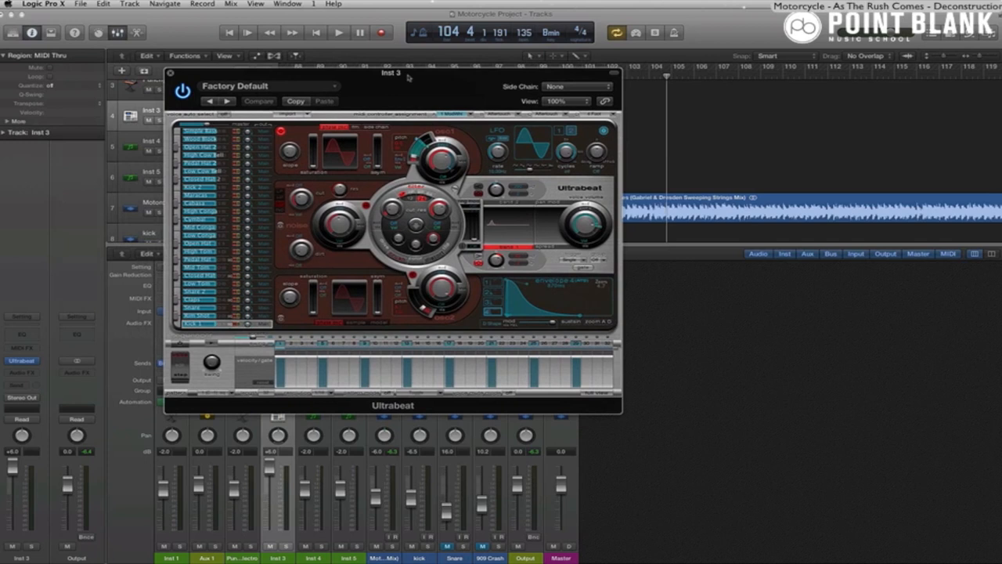
mouse_move(363, 90)
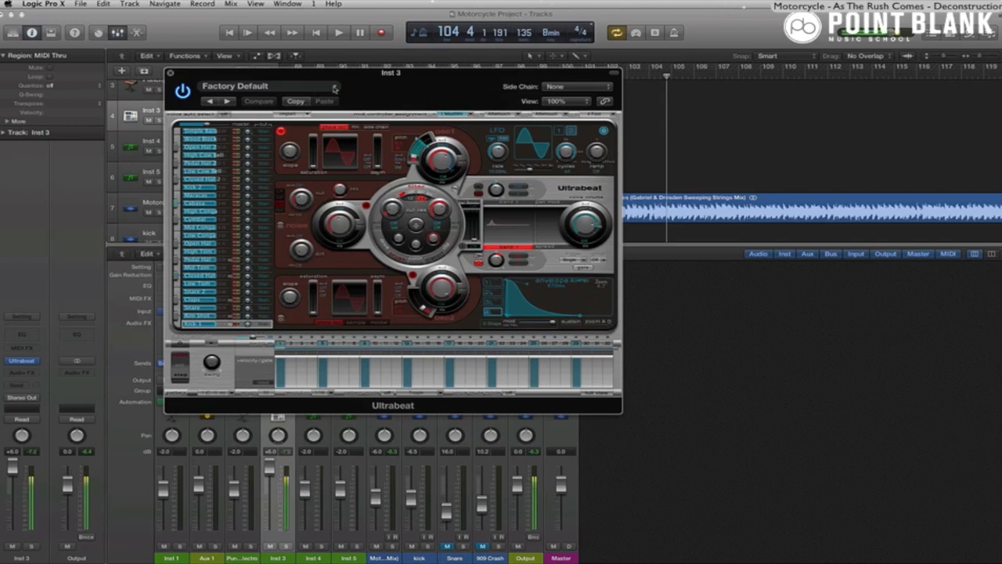
left_click(270, 86)
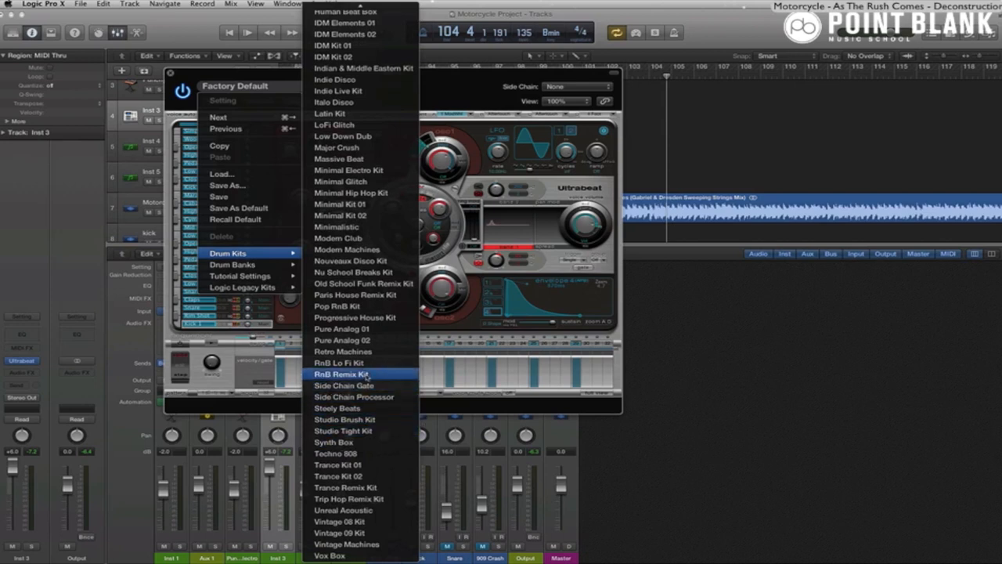
Load the Pure Analog 01 kit and place its pattern at bar 25
left_click(342, 328)
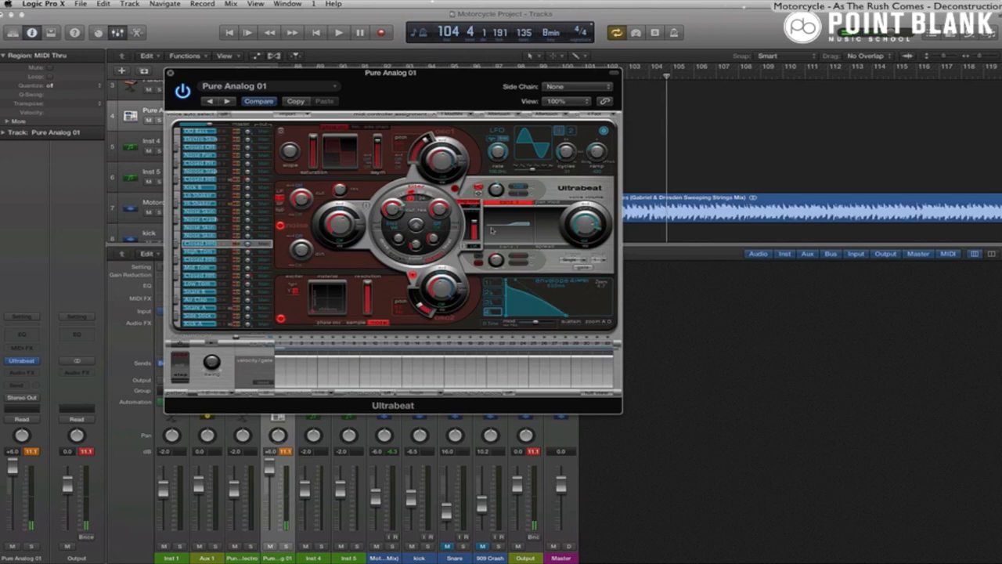
left_click_drag(389, 73, 558, 84)
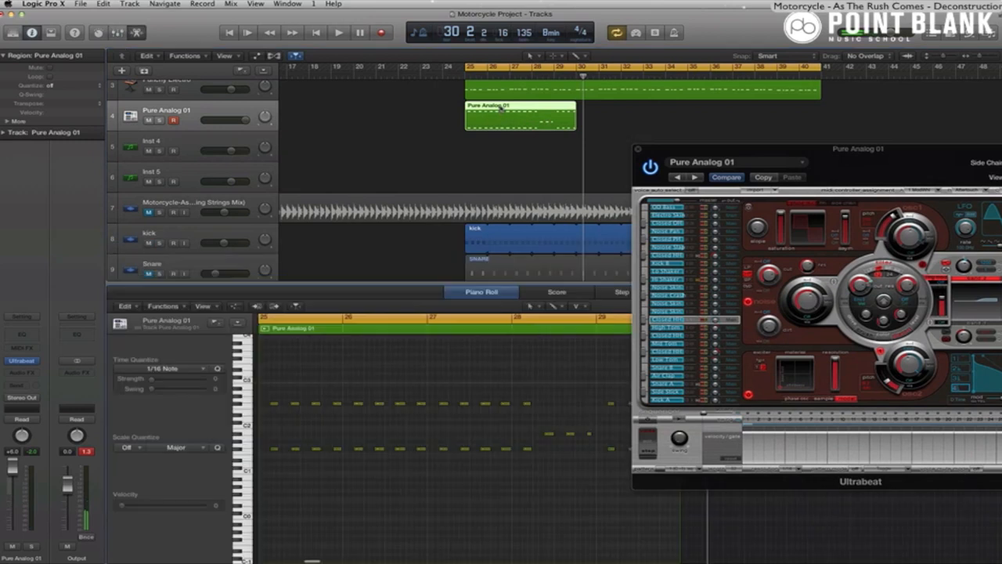
Select the hi-hat notes in the Piano Roll, then switch to the Snare track
left_click_drag(267, 376, 384, 407)
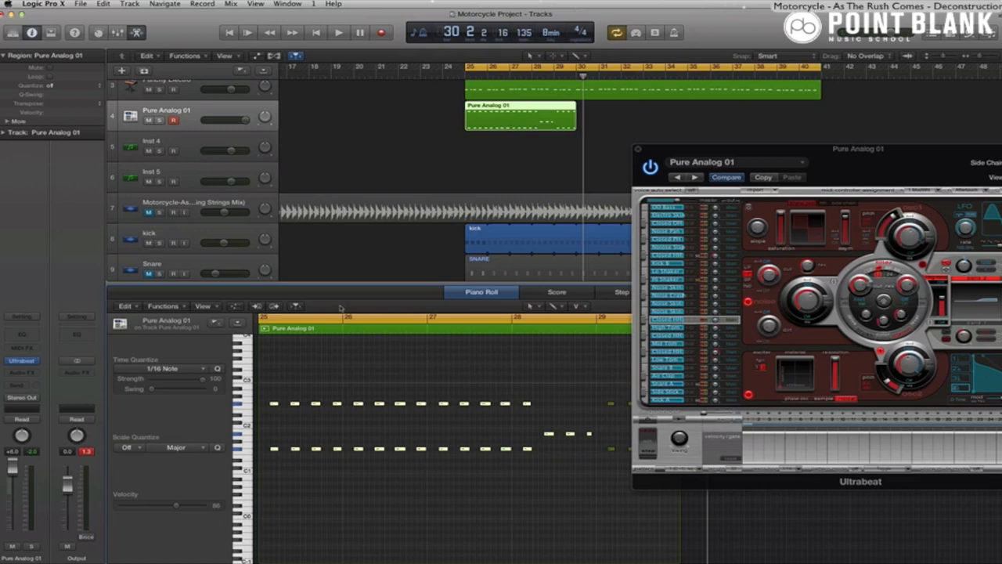
left_click(344, 451)
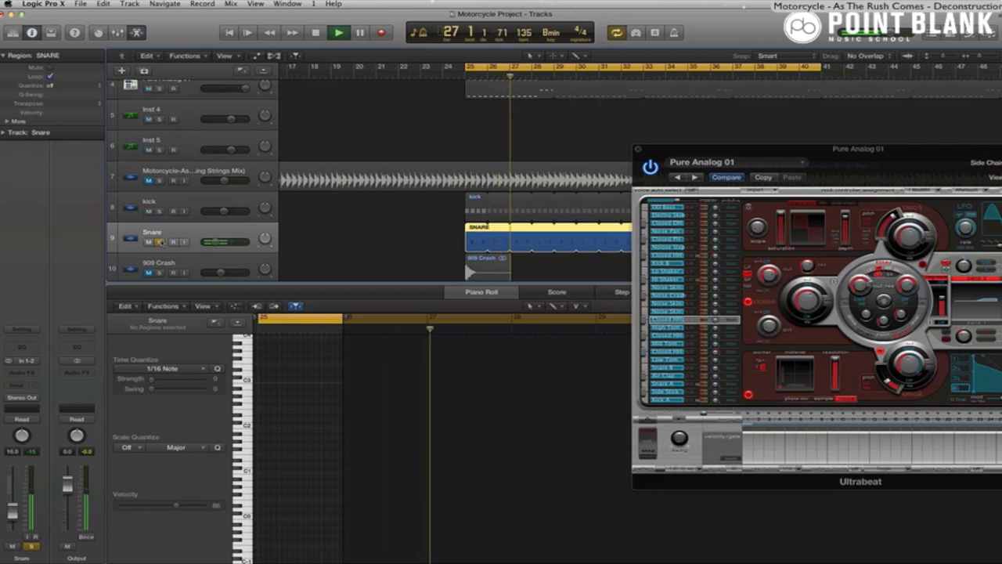
Insert a Tape Delay on the 909 Crash track and close its window
left_click(338, 32)
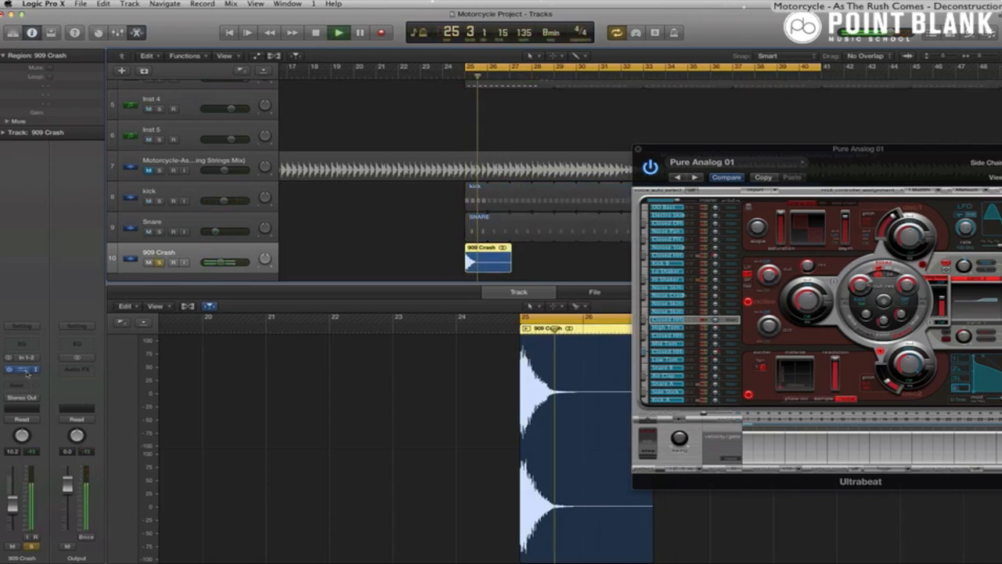
left_click(22, 369)
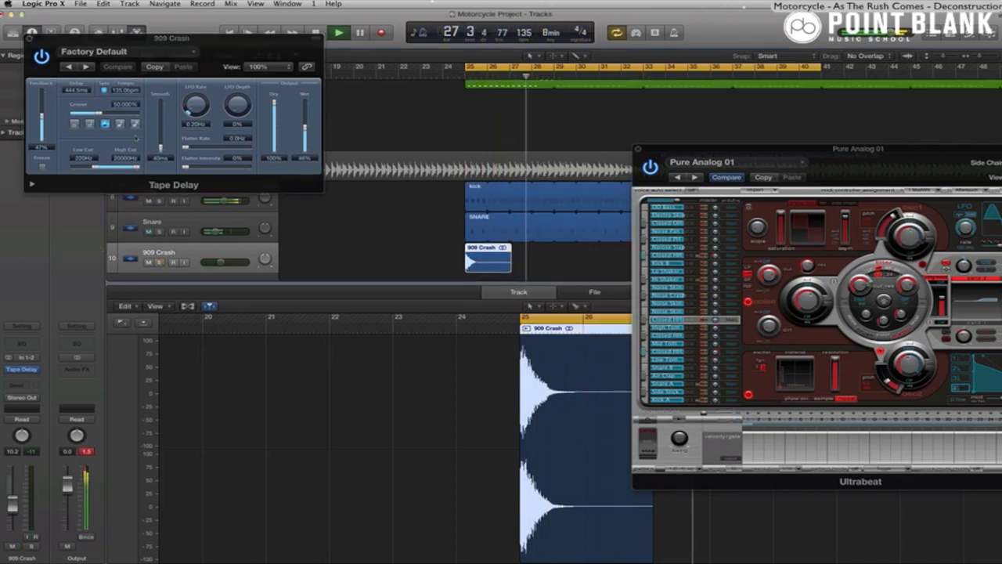
left_click(41, 57)
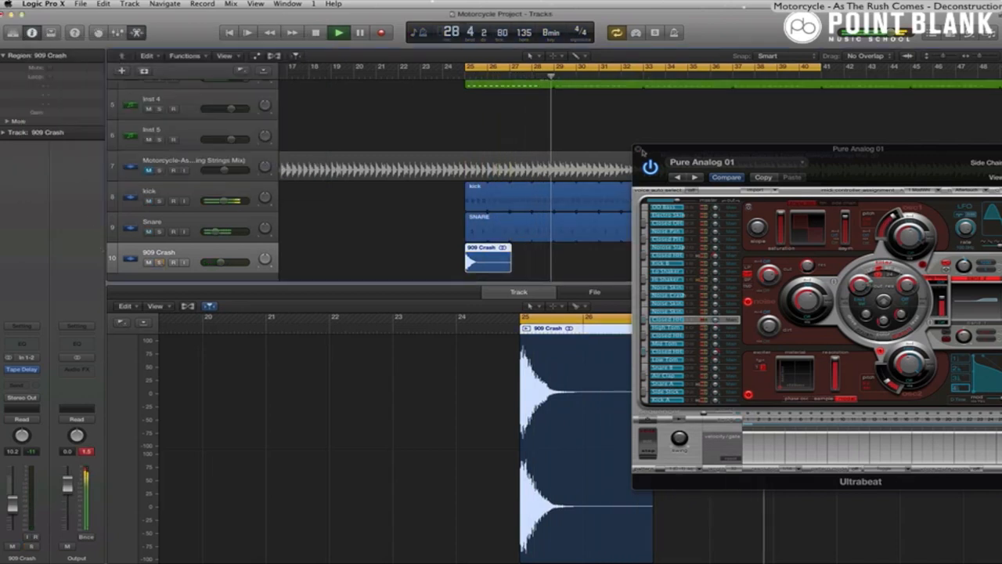